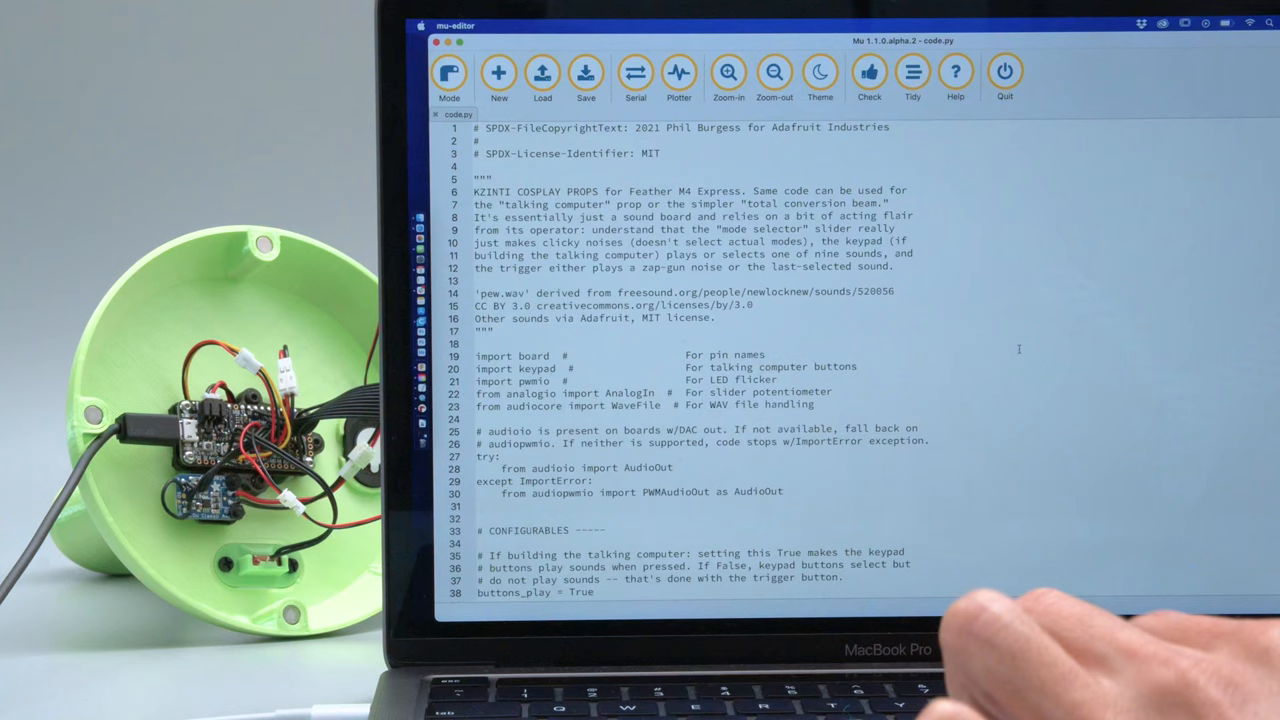
{"action": "scroll", "scroll_direction": "down", "scroll_amount": 3}
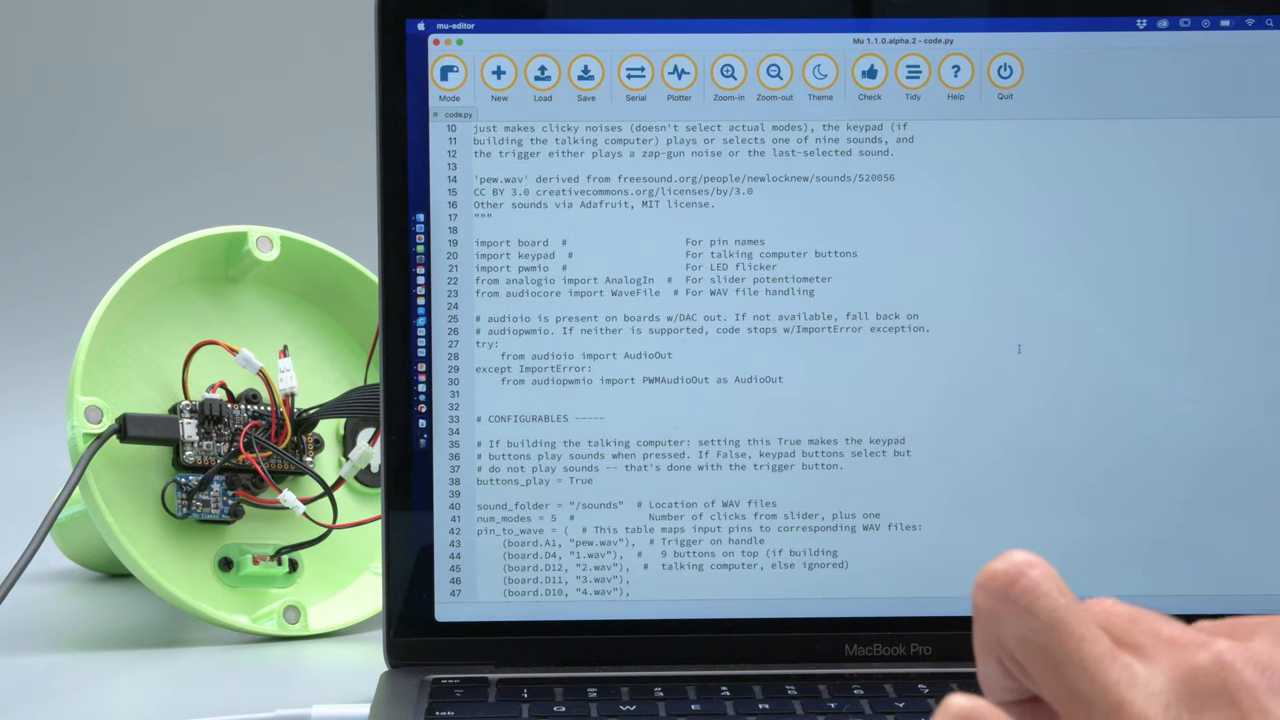
{"action": "scroll", "scroll_direction": "down", "scroll_amount": 3}
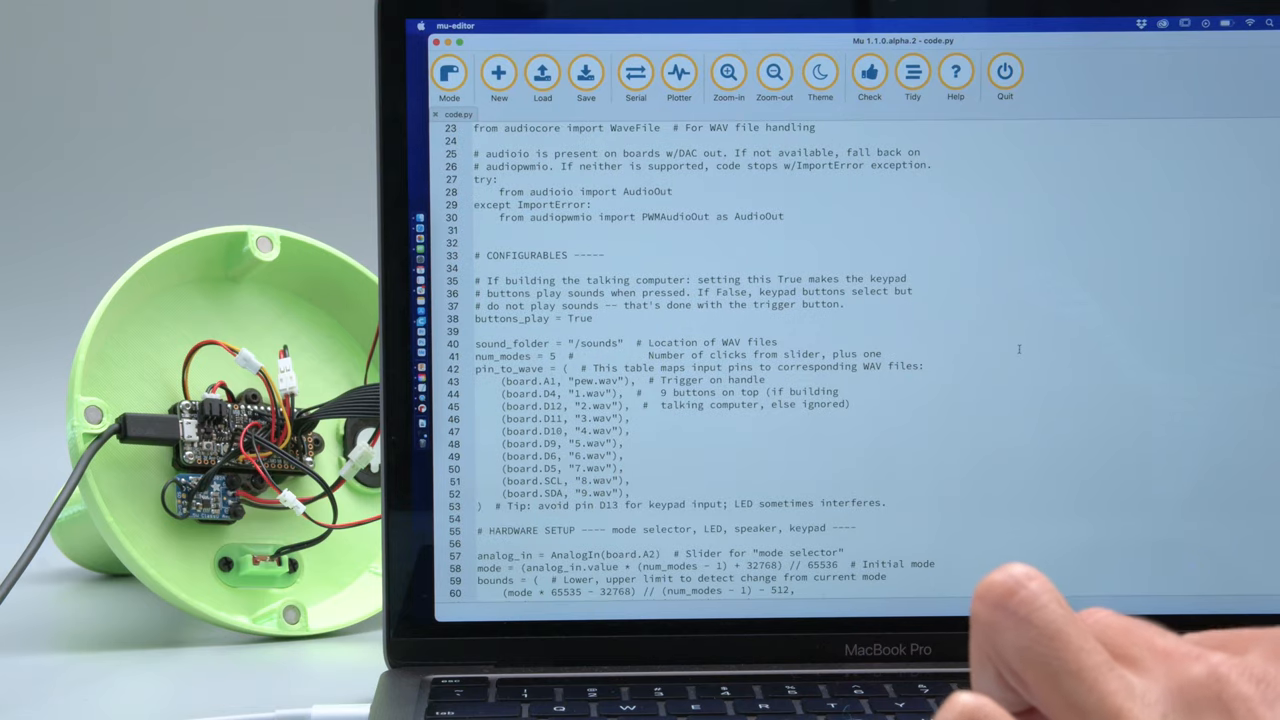
{"action": "scroll", "scroll_direction": "down", "scroll_amount": 3}
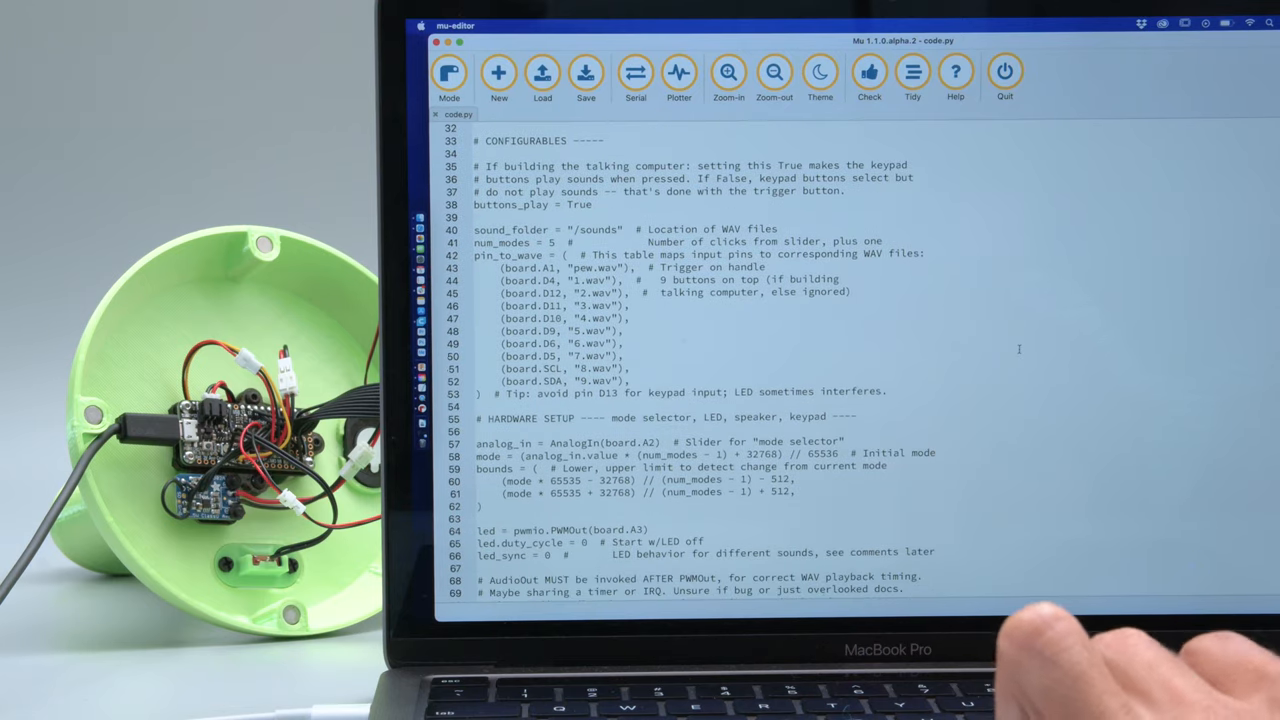